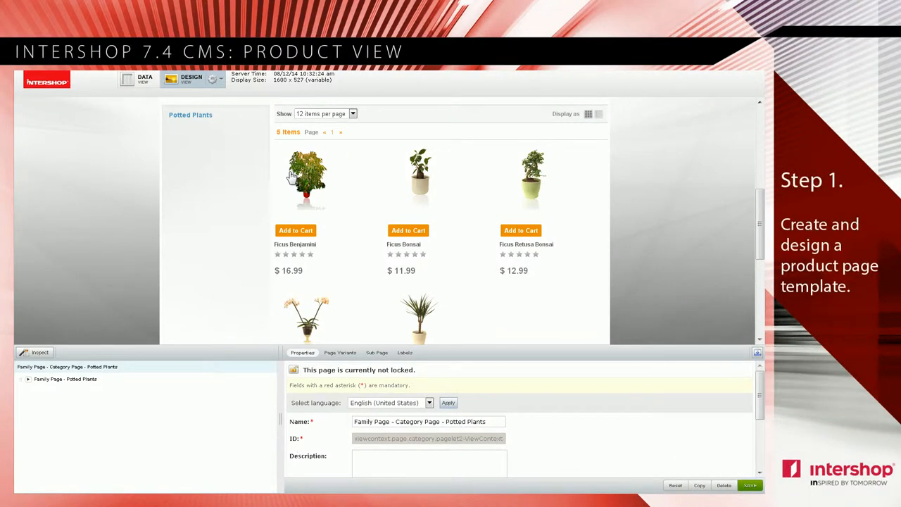
mouse_move(532, 172)
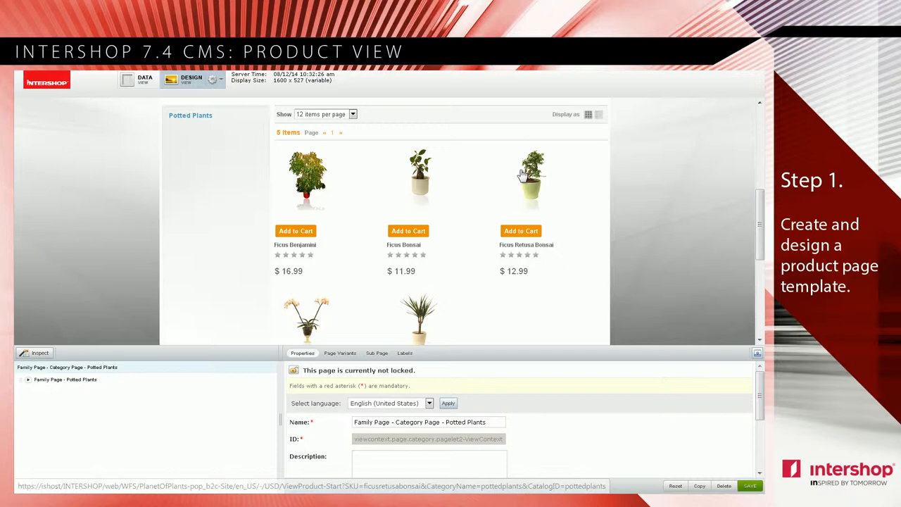
Step: Open the Ficus Retusa Bonsai product page in Design View, which raises an application error
left_click(531, 179)
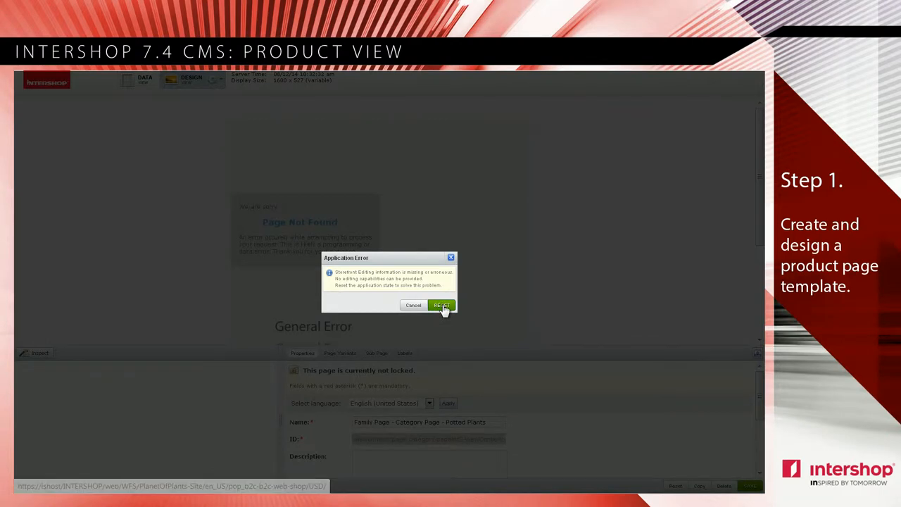
Step: Reset the application error and go to Content > Page Templates
left_click(441, 305)
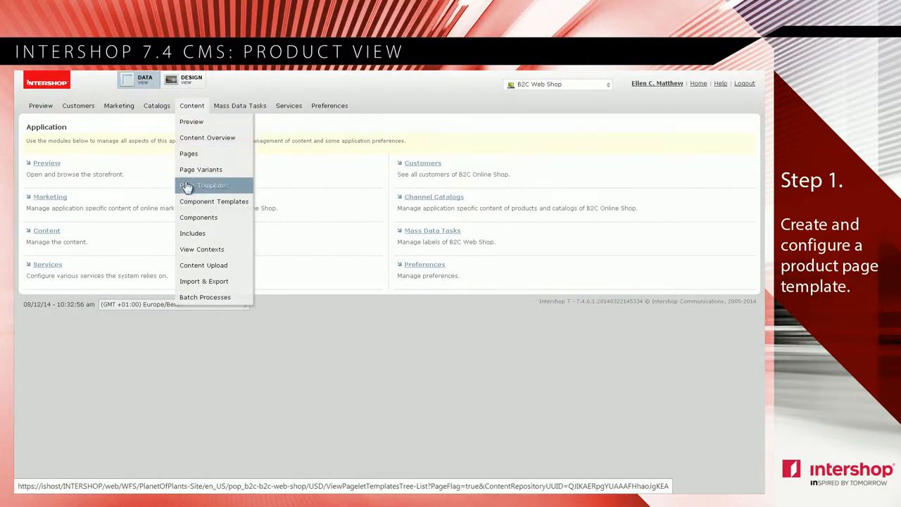
left_click(204, 185)
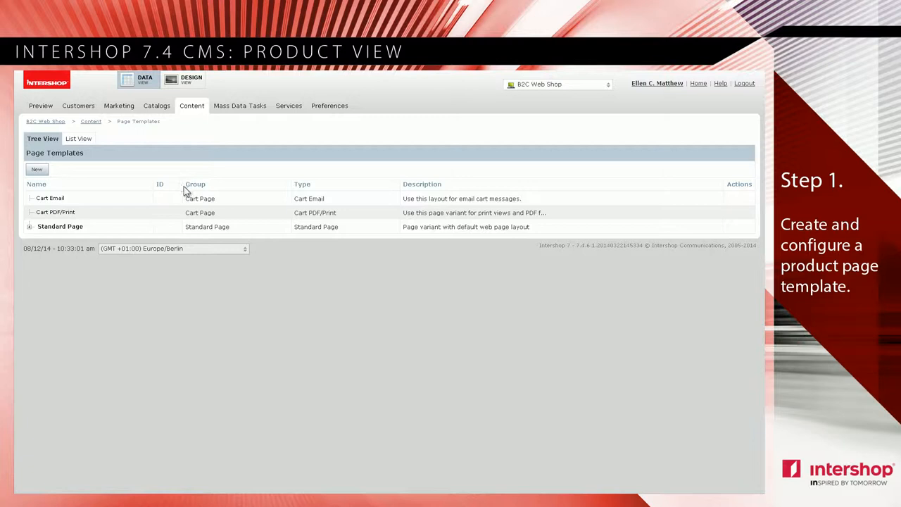
Step: Create a 'Product Page' template with Standard Page as its parent template
left_click(37, 169)
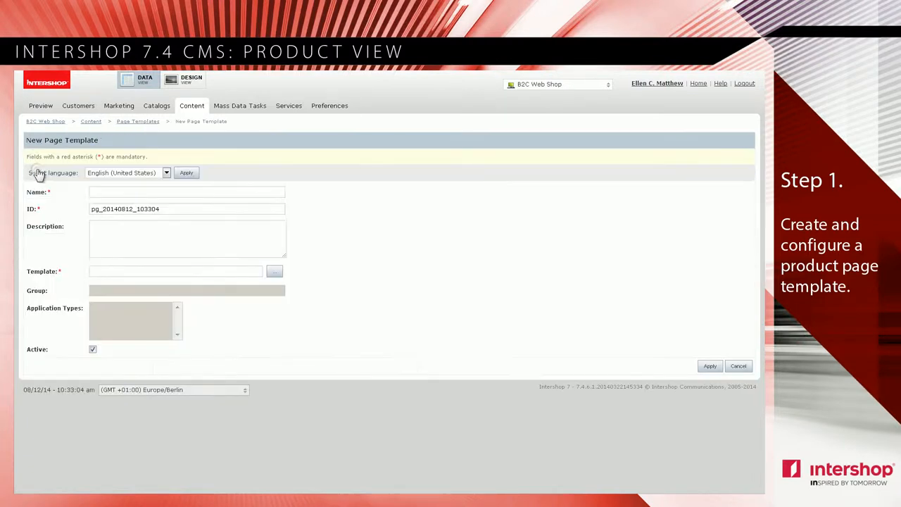
left_click(187, 192)
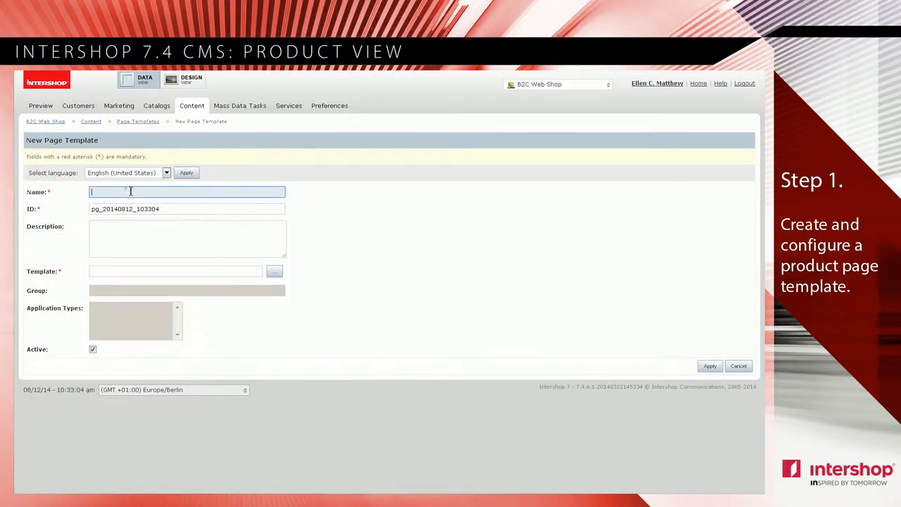
type("Product Page")
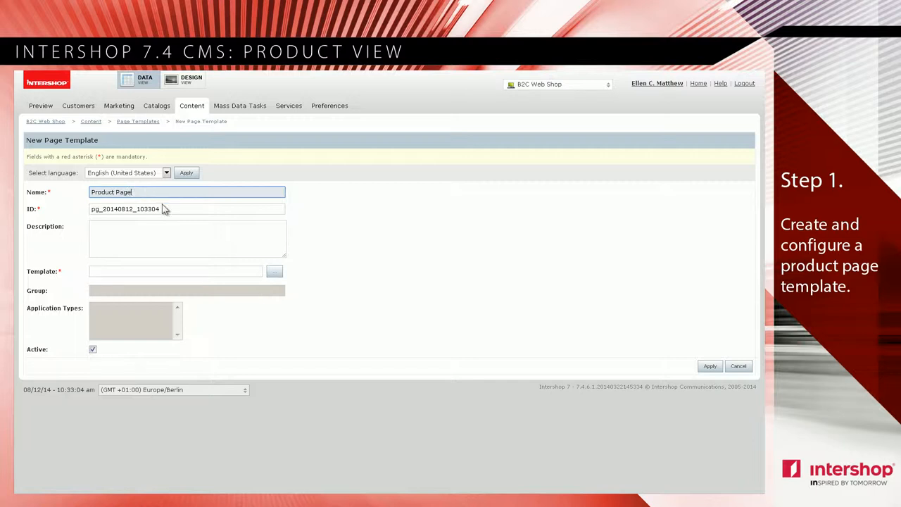
left_click(274, 271)
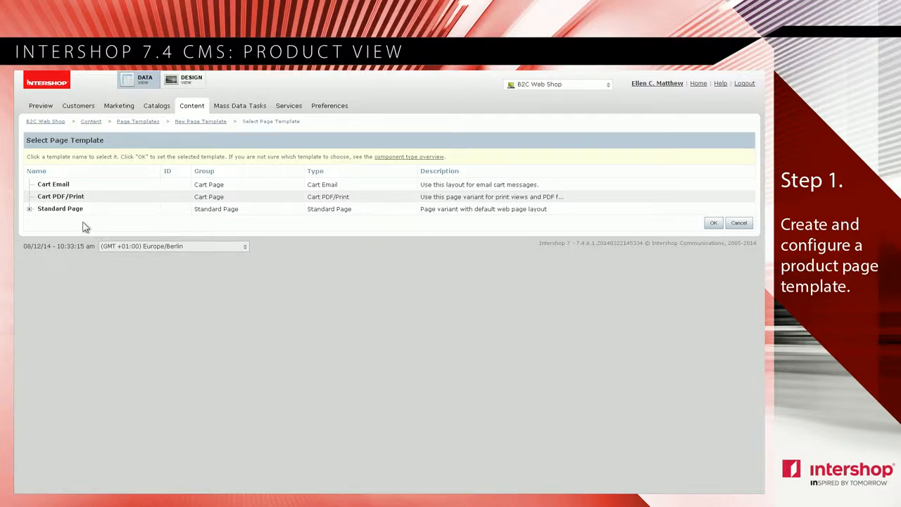
left_click(29, 208)
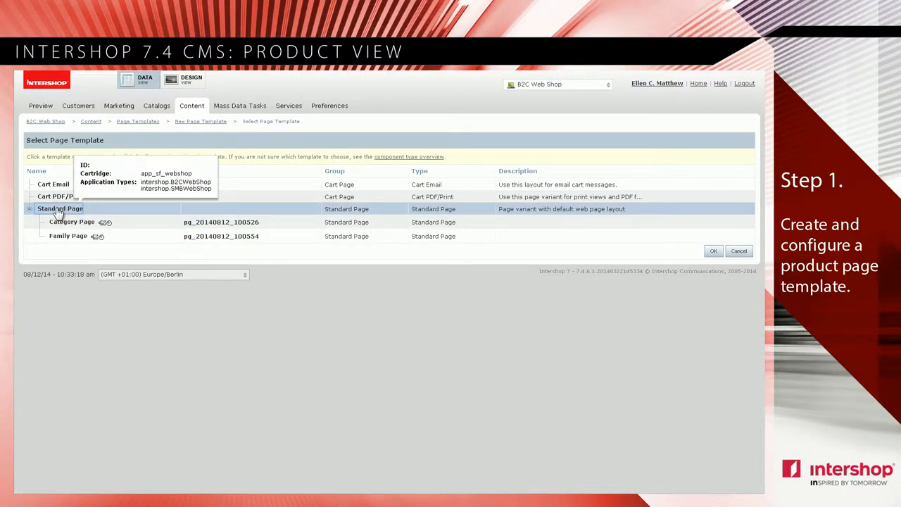
mouse_move(661, 238)
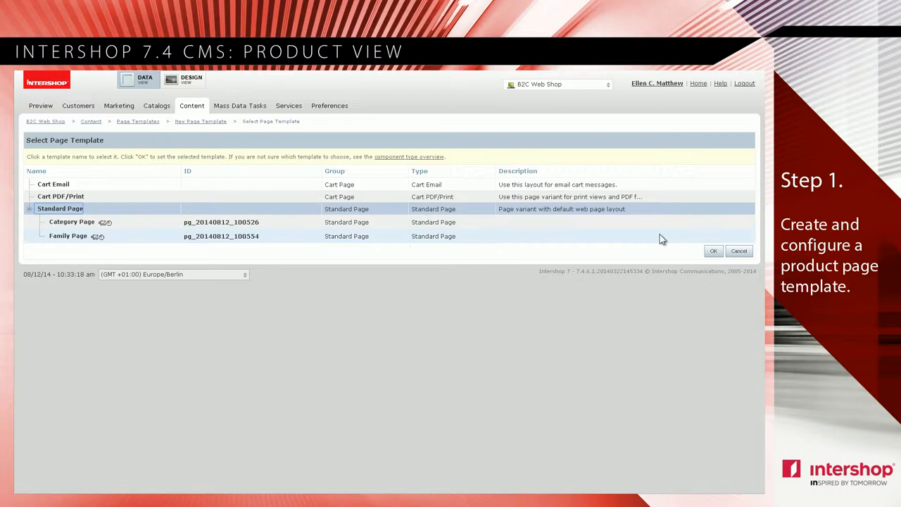
left_click(713, 250)
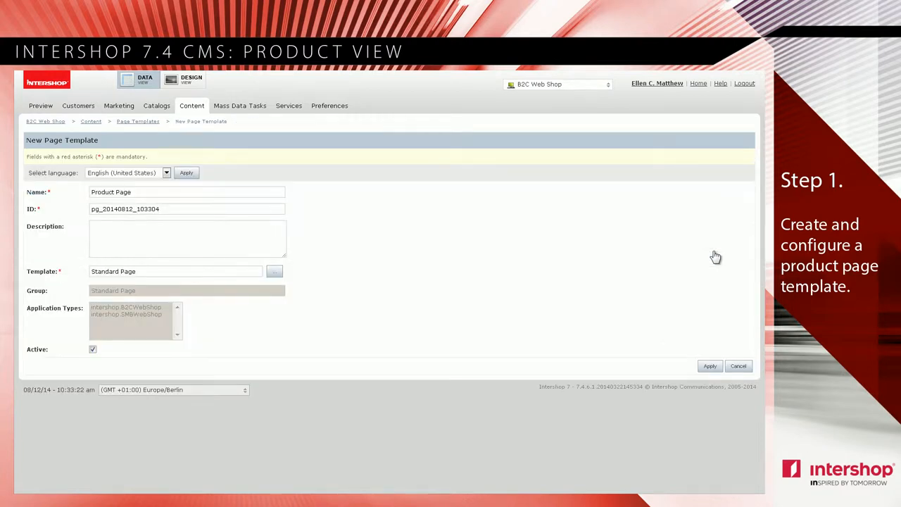
mouse_move(708, 368)
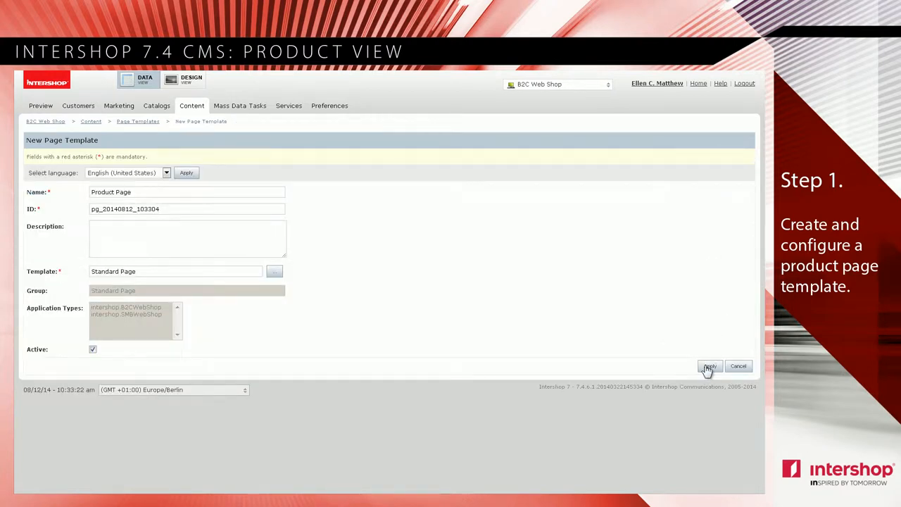
left_click(708, 366)
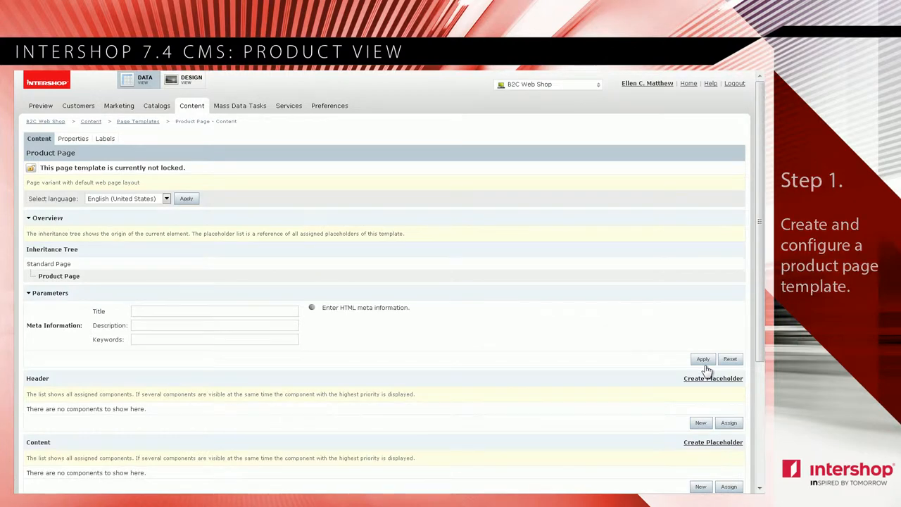
Step: Assign Header Component to the Product Page template's Header placeholder
left_click(728, 423)
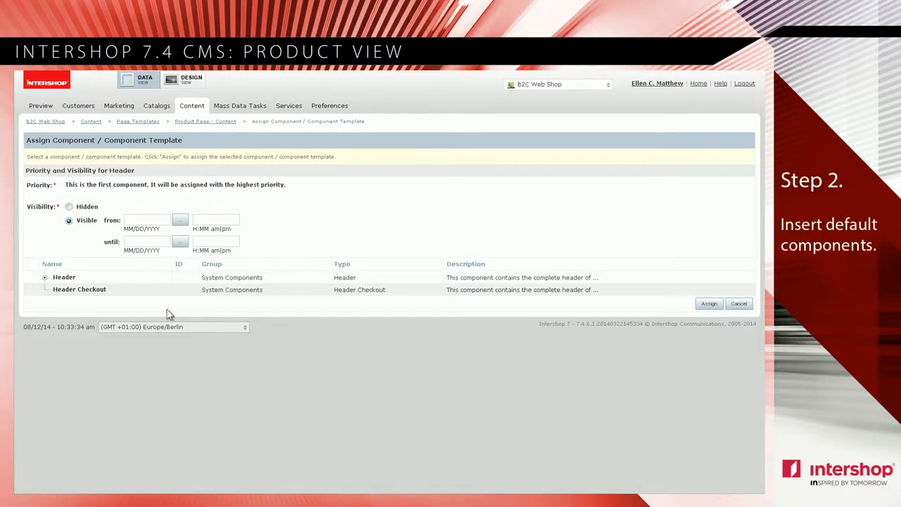
left_click(45, 276)
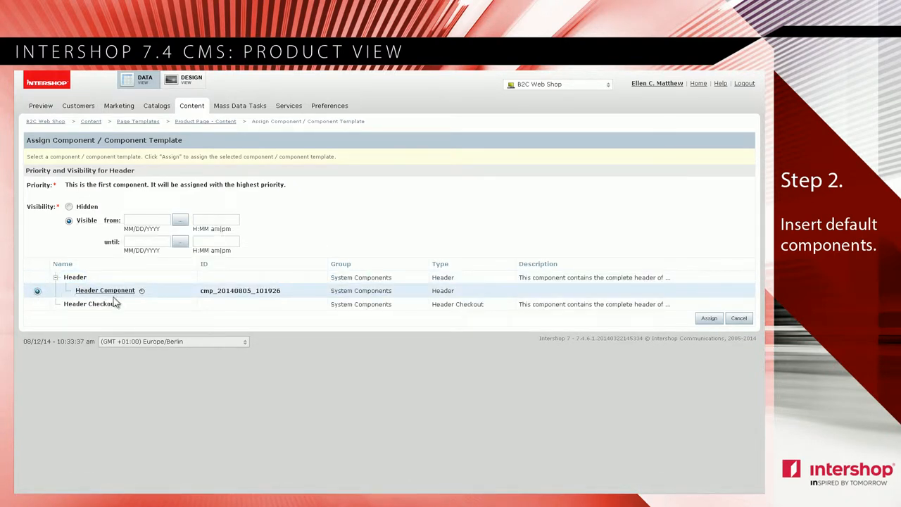
left_click(708, 318)
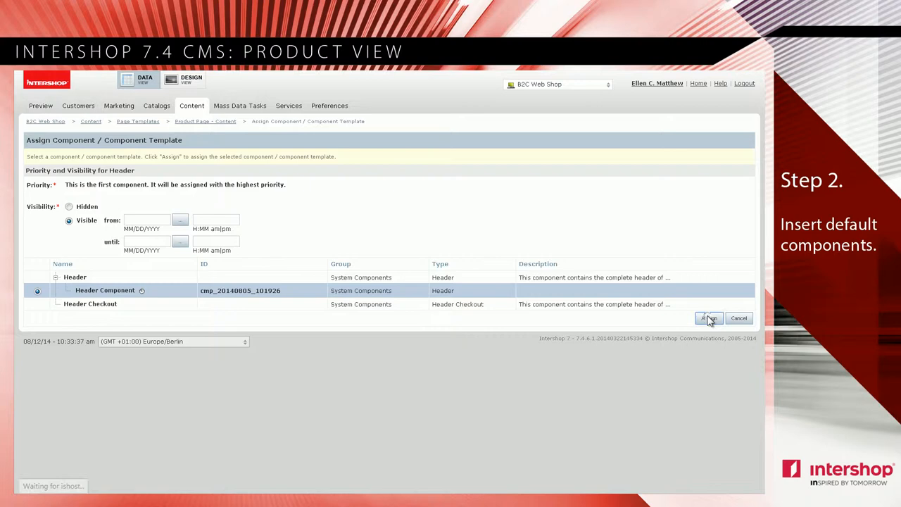
left_click(708, 318)
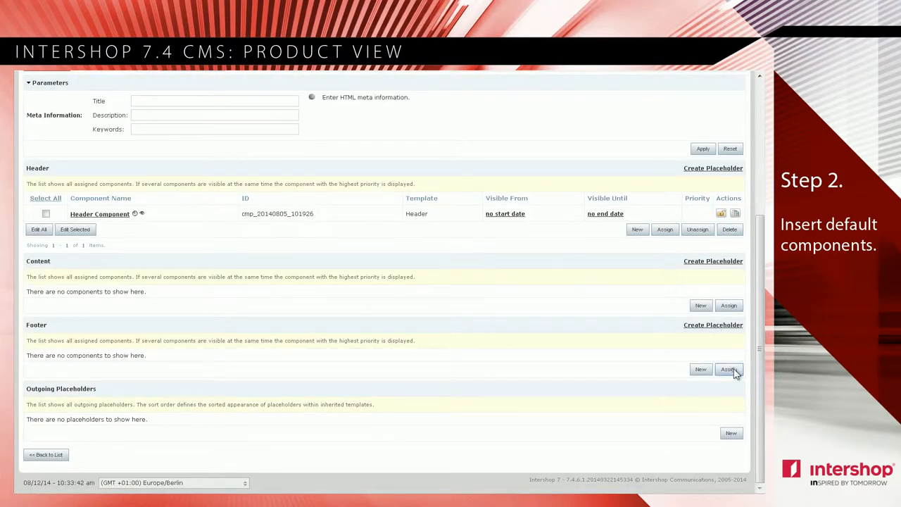
Step: Assign Footer Component to the Product Page template's Footer placeholder
left_click(729, 369)
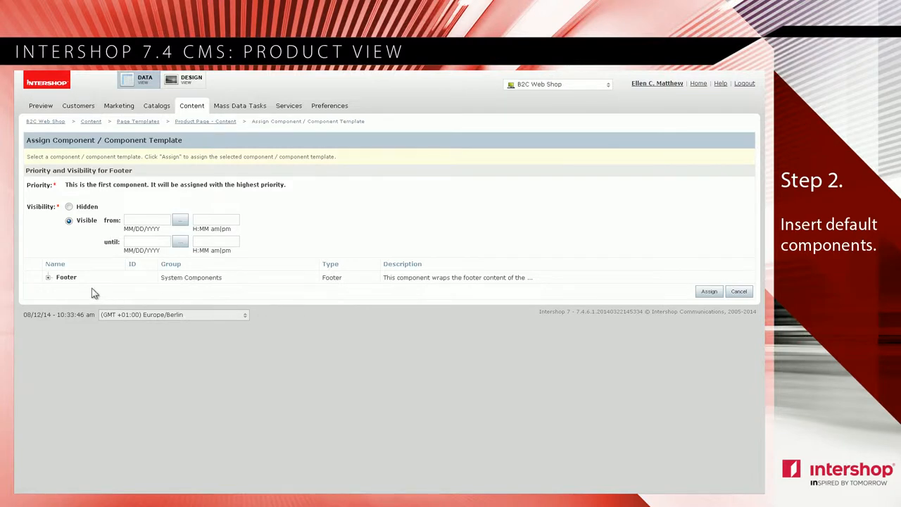
left_click(48, 276)
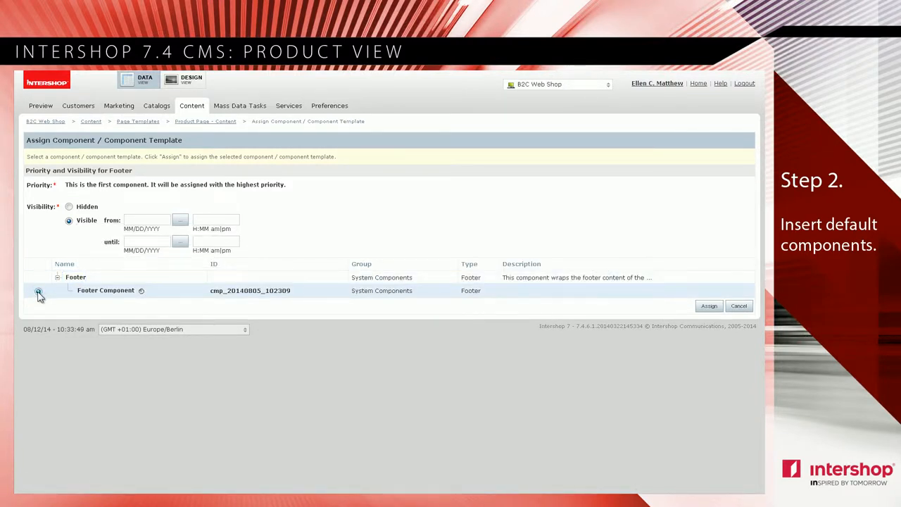
left_click(38, 291)
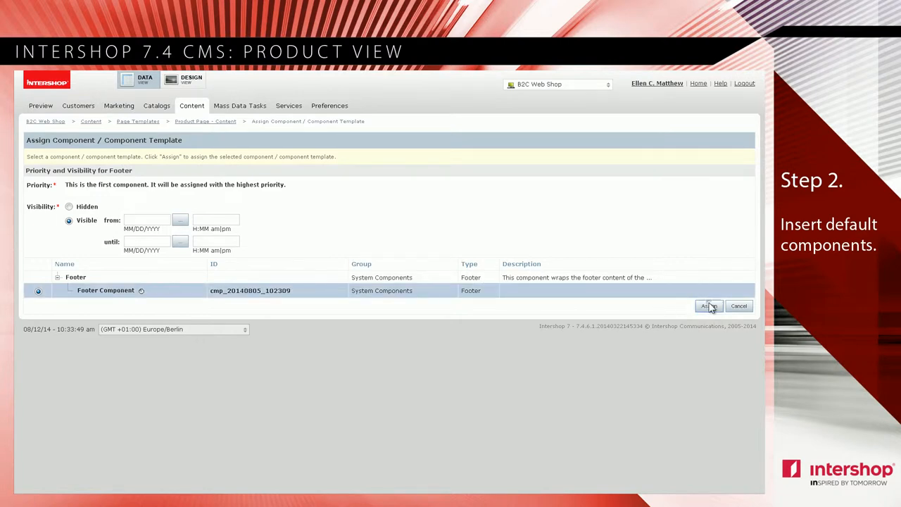
left_click(707, 305)
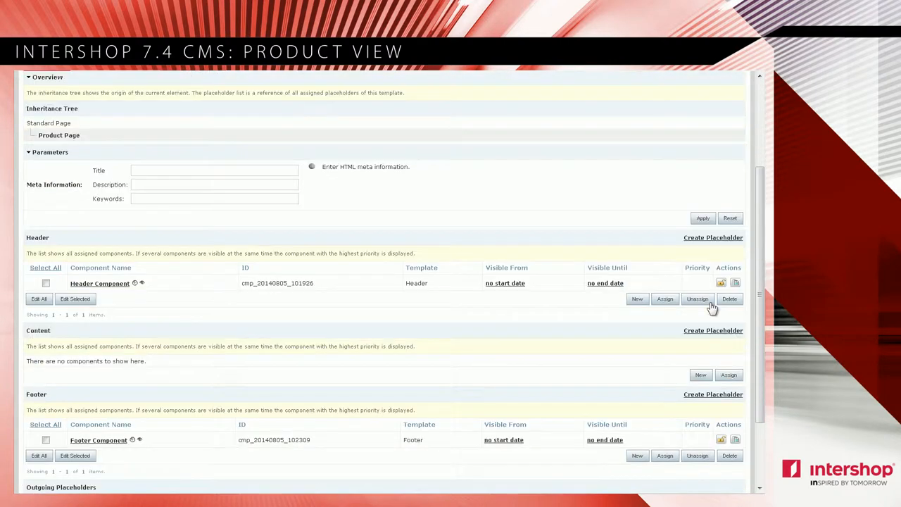
scroll("down", 3)
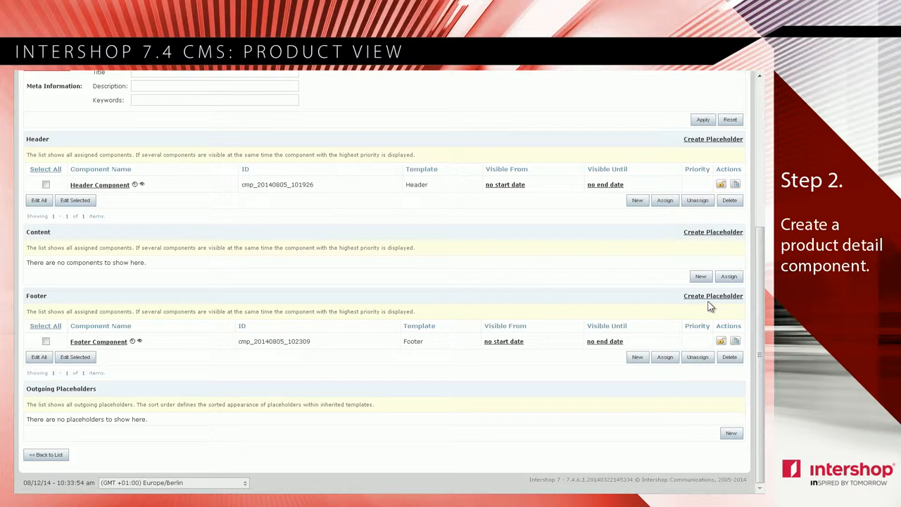
Step: Add a new Content placeholder component named 'Product Detail'
left_click(700, 276)
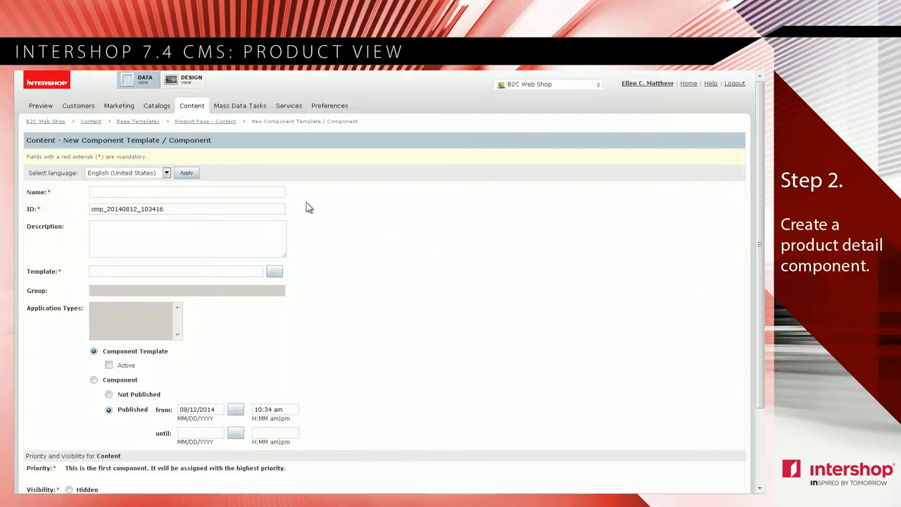
type("Pr")
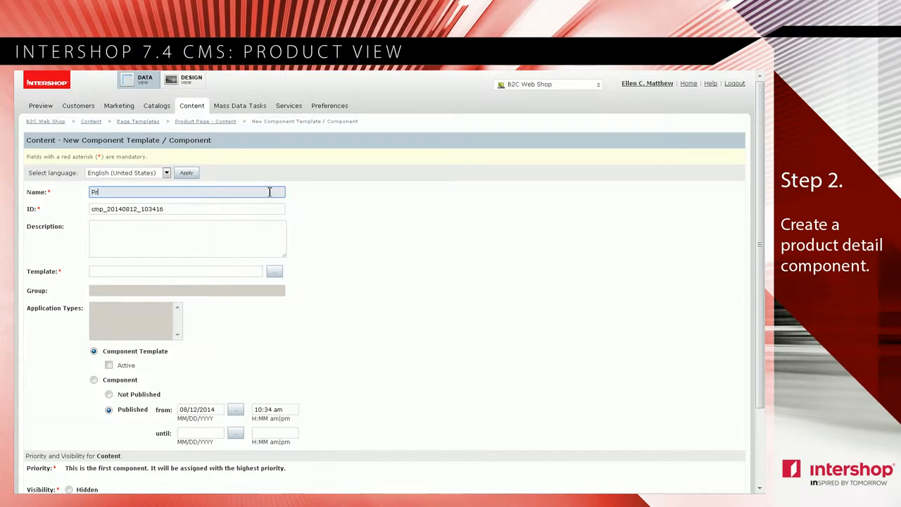
type("Product Detail")
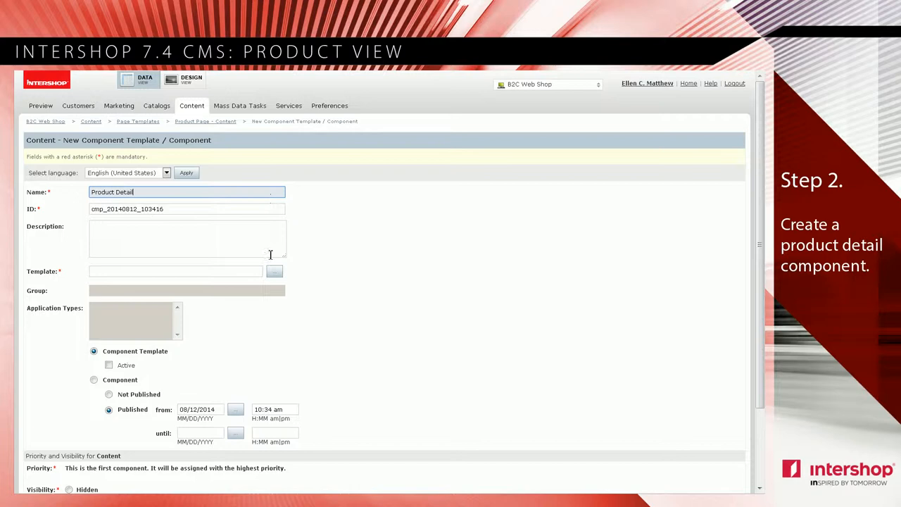
Step: Select Product Page Component as the Product Detail component's template
left_click(273, 271)
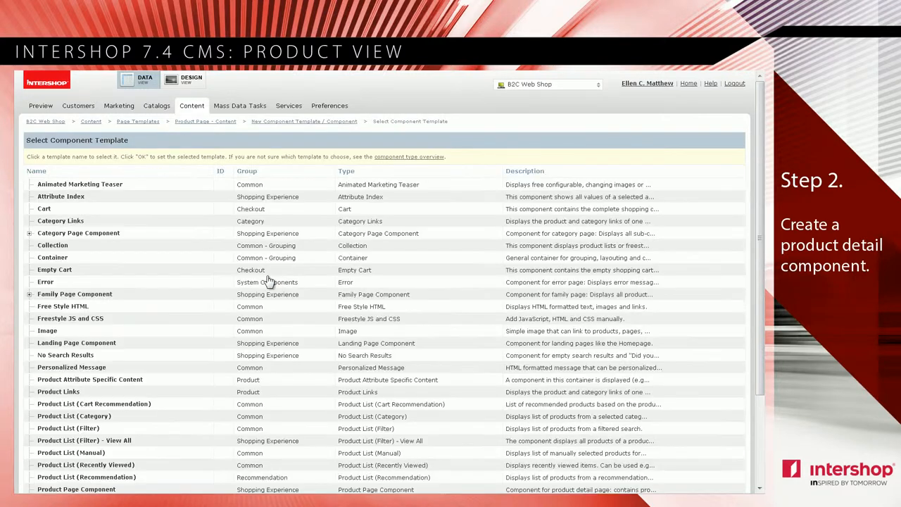
scroll("down", 3)
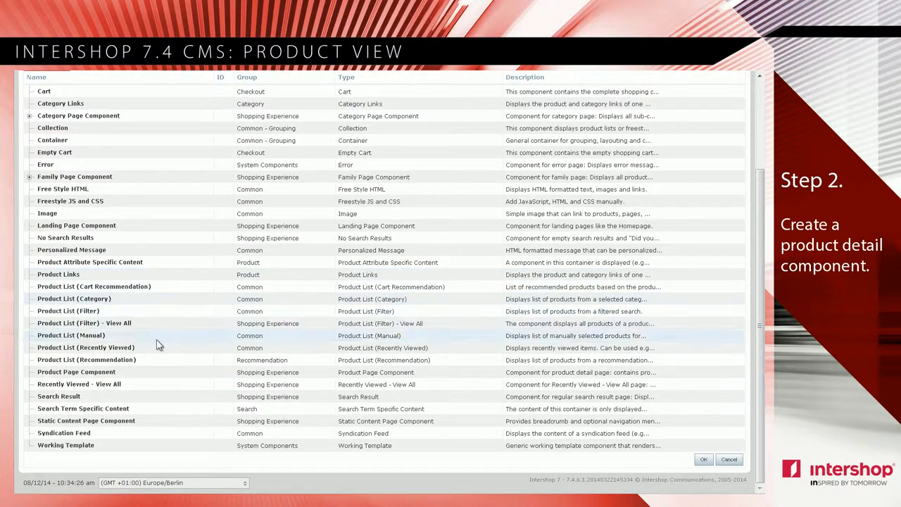
left_click(76, 372)
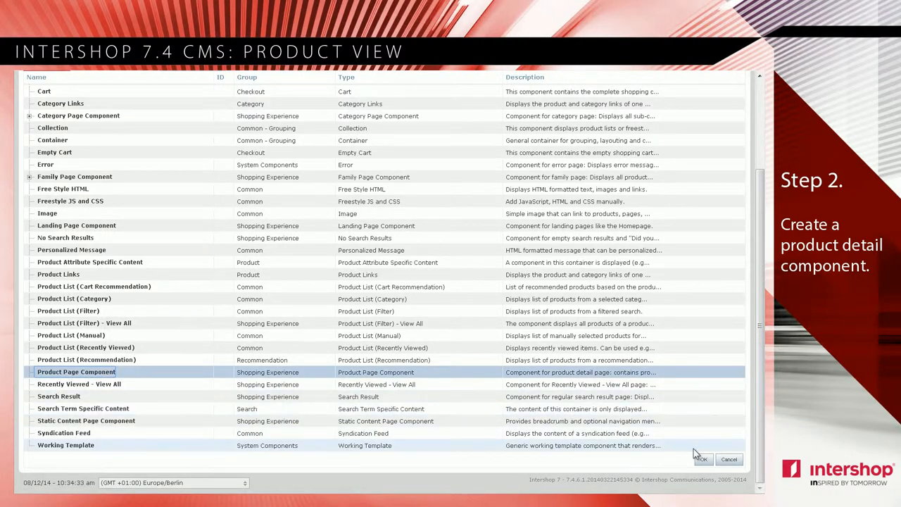
left_click(701, 459)
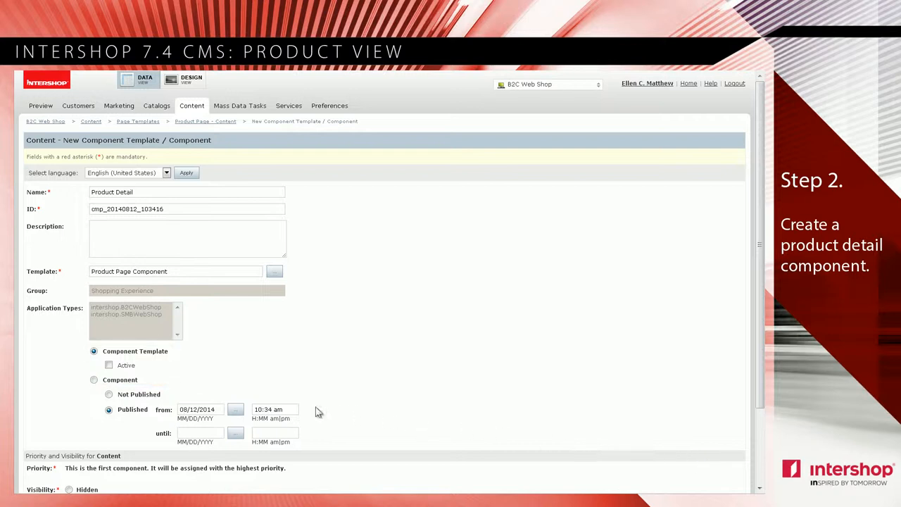
Step: Mark the Product Detail component template Active and apply it
left_click(109, 364)
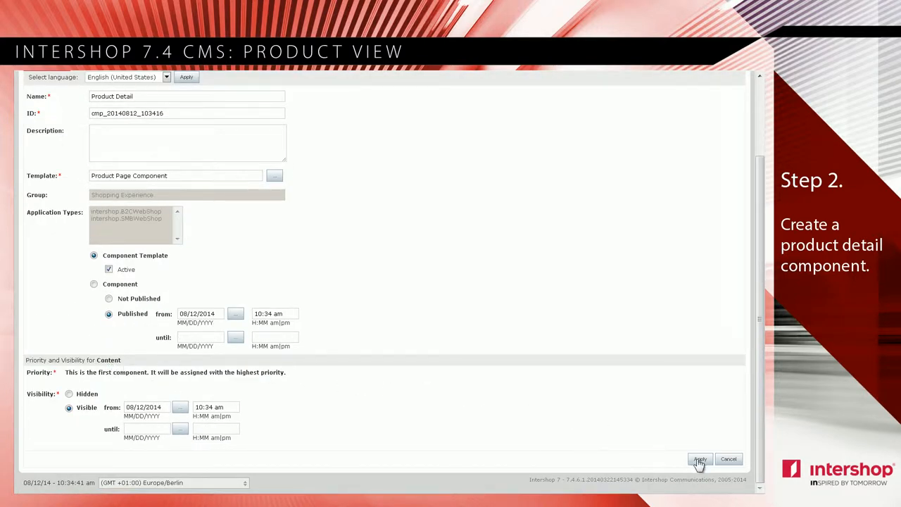
left_click(699, 459)
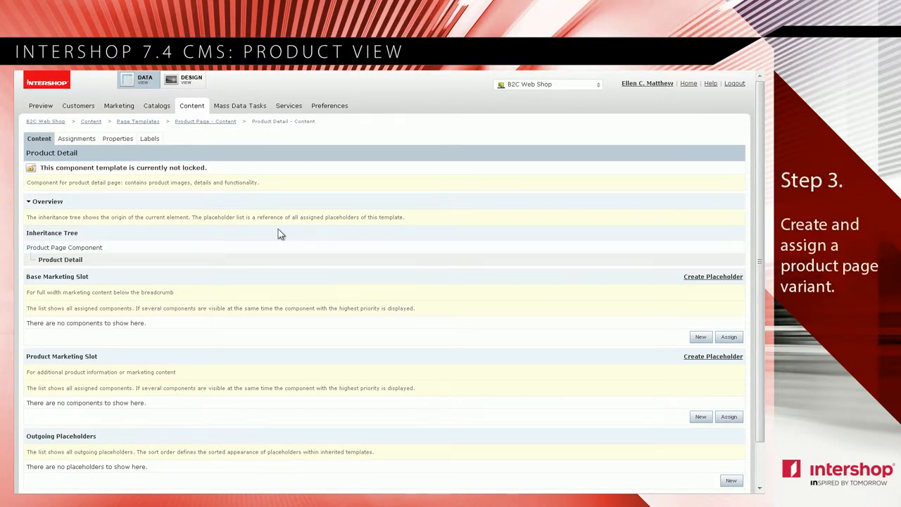
Step: Create a 'Product Fallback Page' variant under Page Variants using the Product Page template
left_click(191, 105)
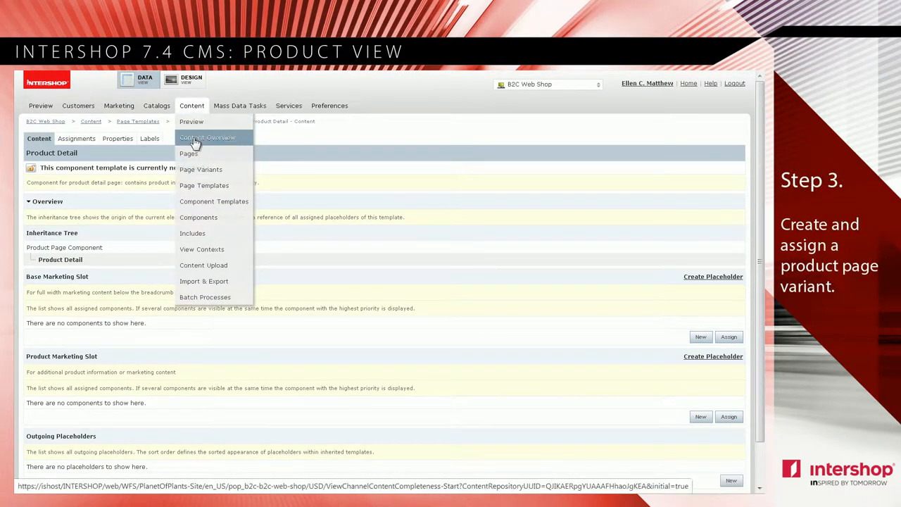
left_click(200, 169)
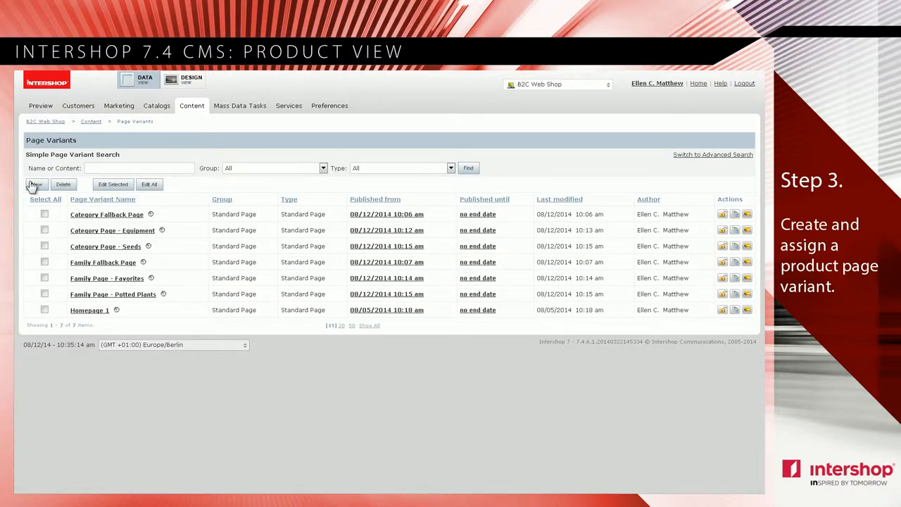
left_click(35, 184)
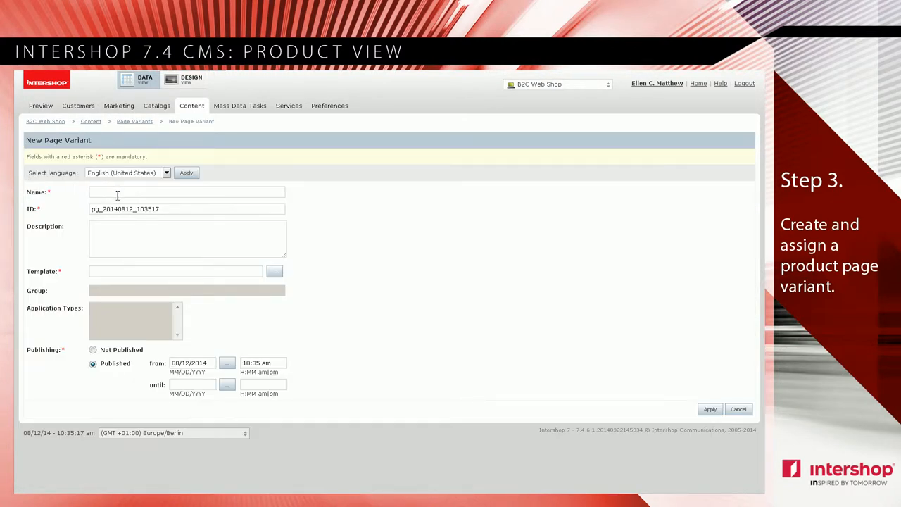
type("Product Fallback Page")
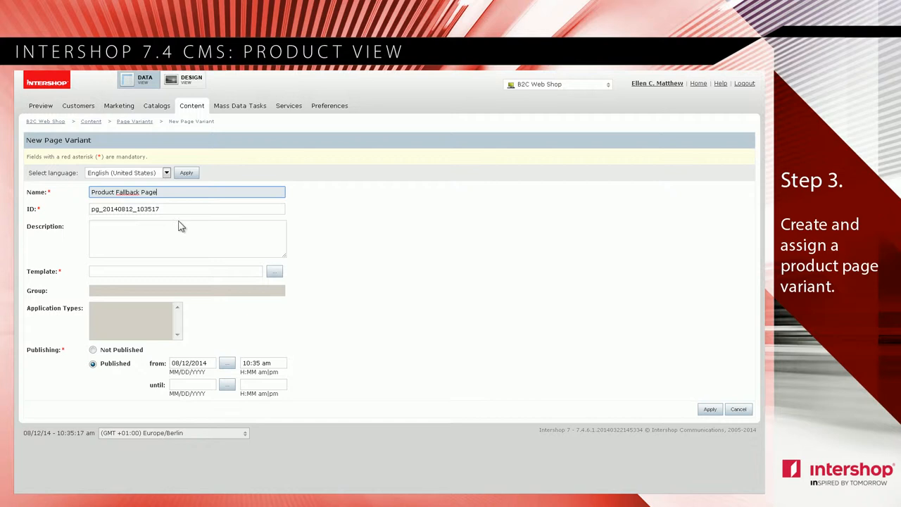
left_click(273, 272)
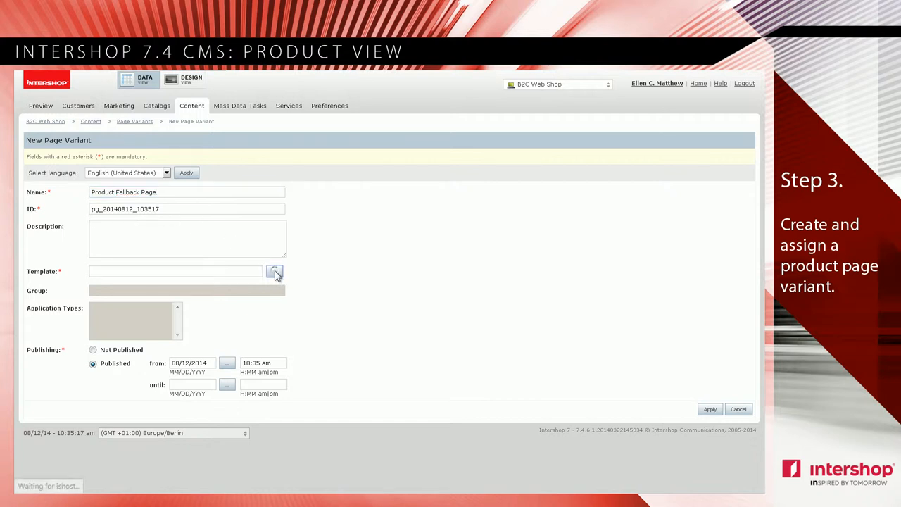
left_click(275, 272)
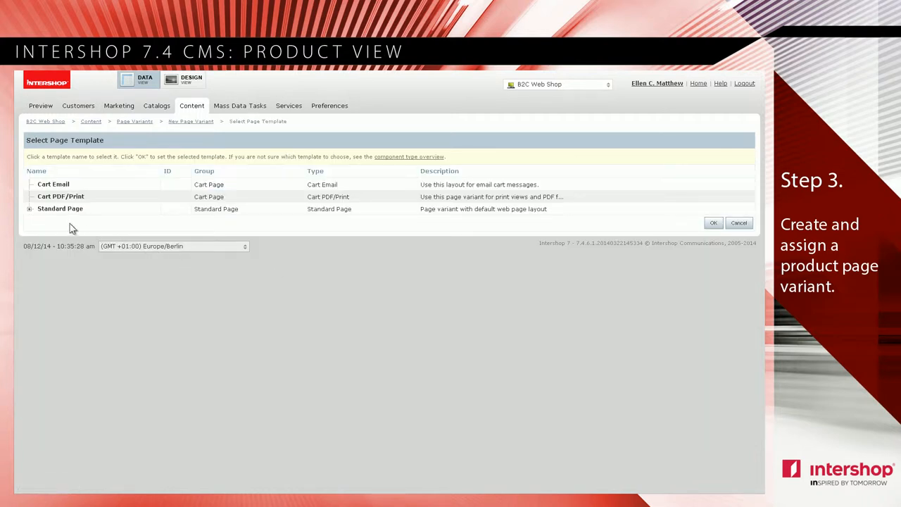
left_click(30, 208)
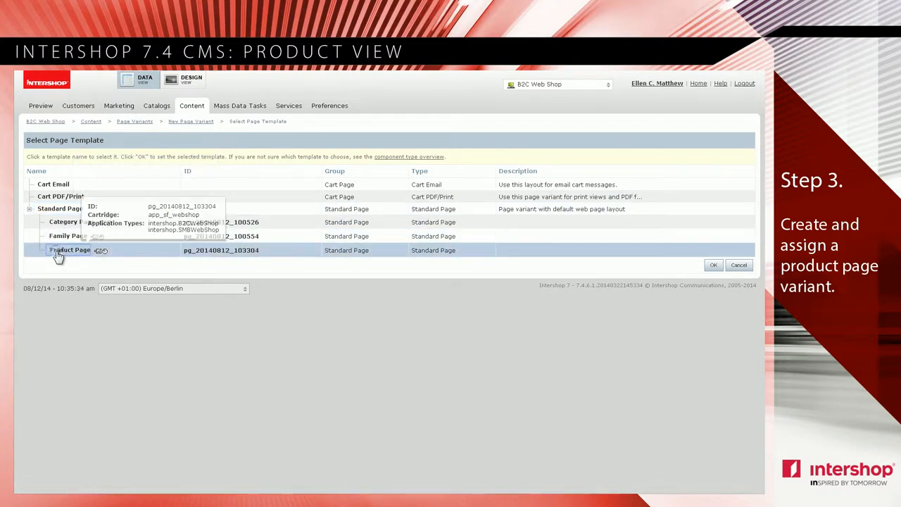
mouse_move(710, 275)
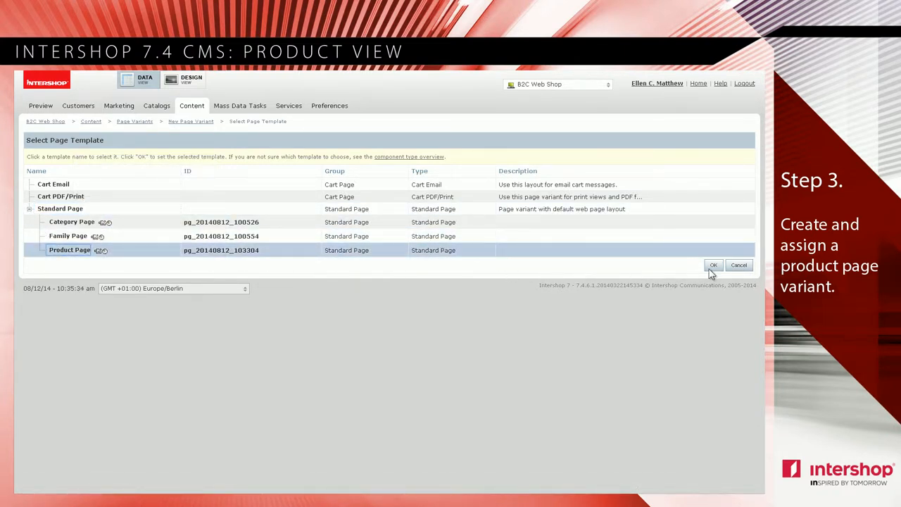
left_click(713, 265)
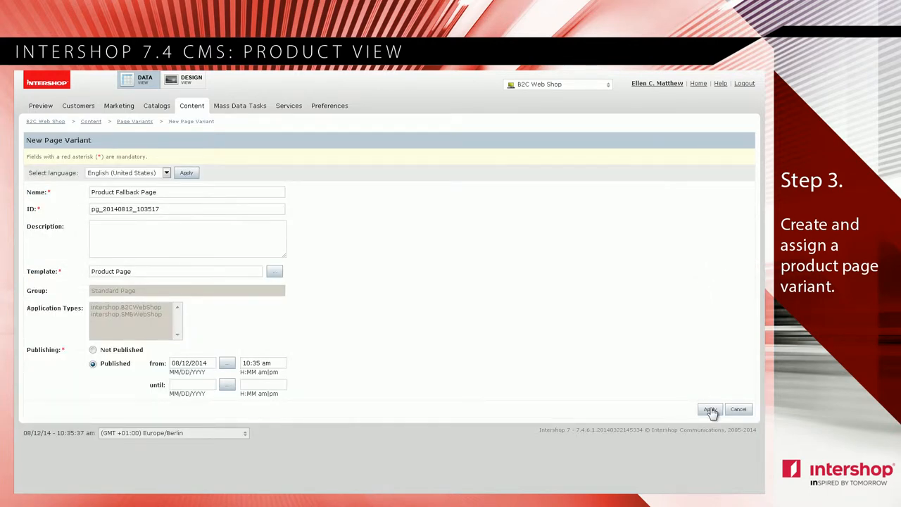
left_click(709, 409)
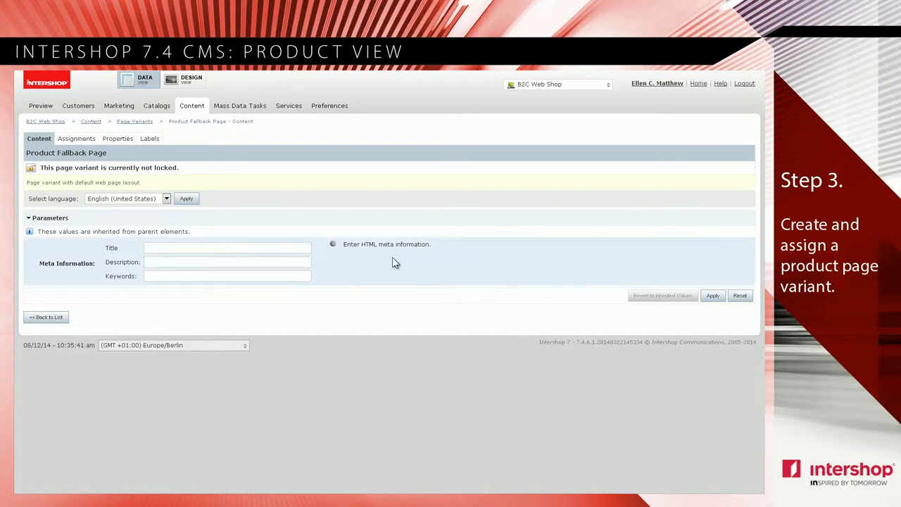
Step: Assign Product Fallback Page to the Product Page view context, then switch to Design View
left_click(191, 105)
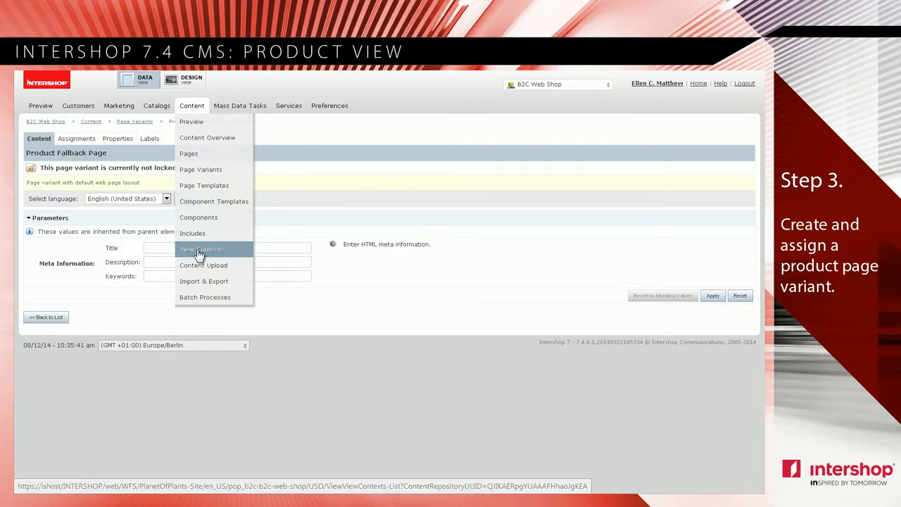
left_click(200, 249)
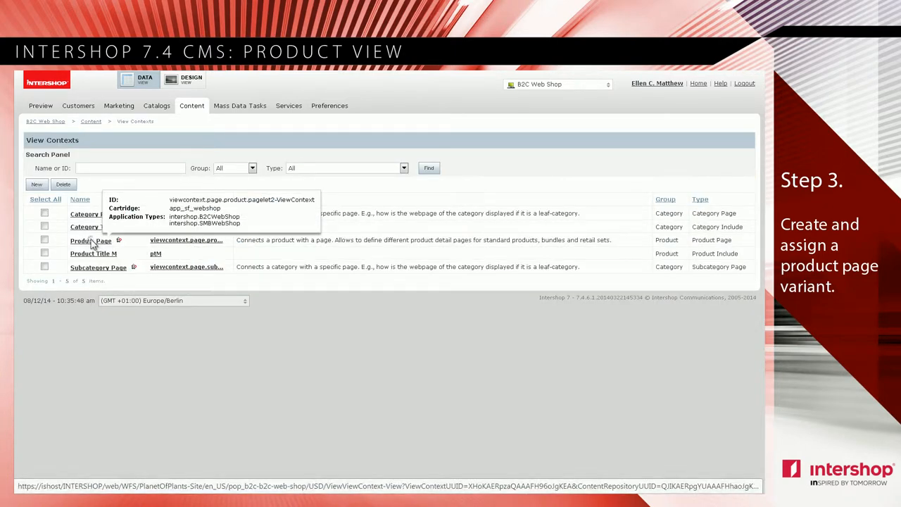
left_click(90, 241)
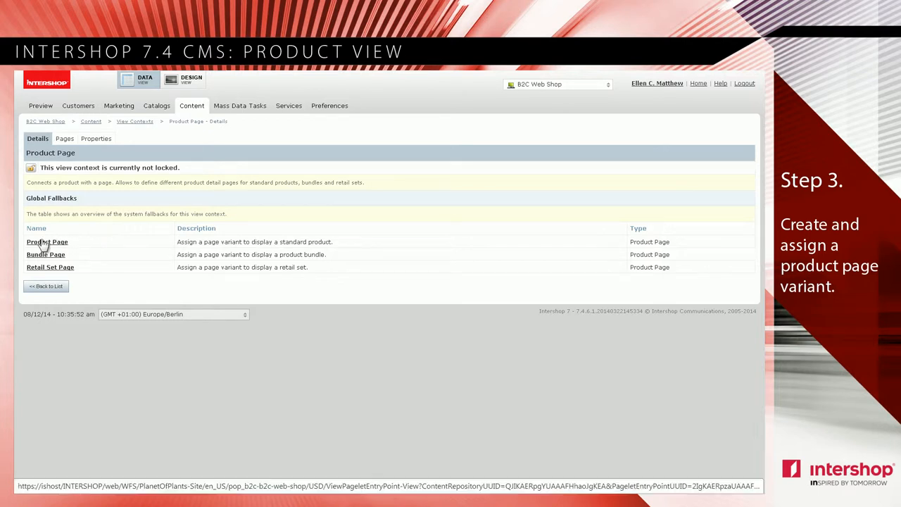
left_click(47, 241)
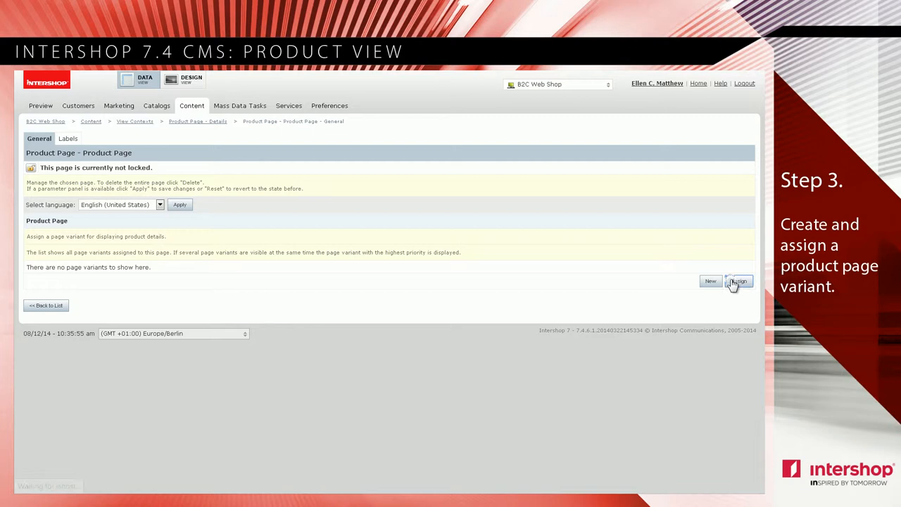
left_click(737, 281)
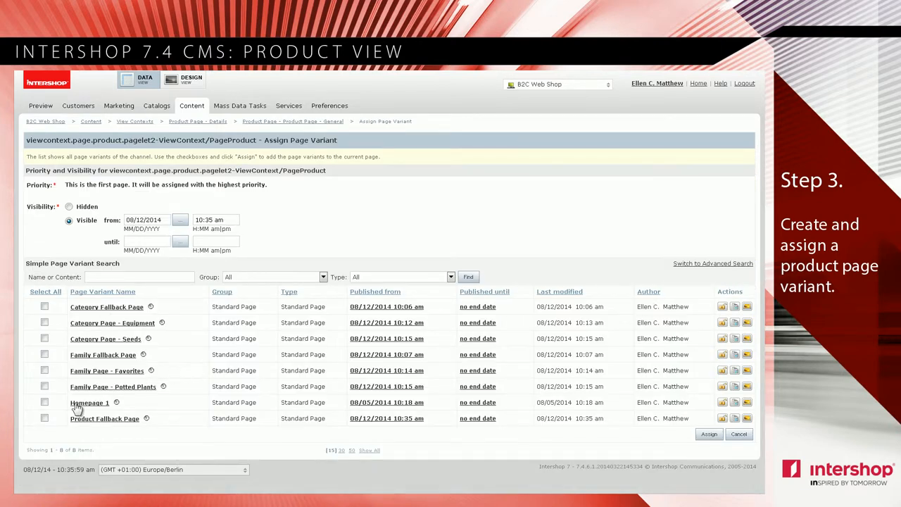
left_click(43, 417)
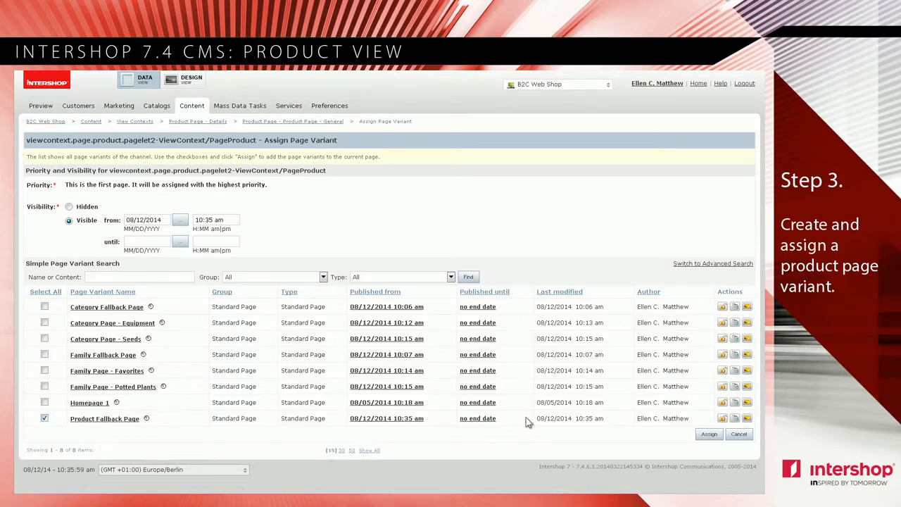
left_click(708, 433)
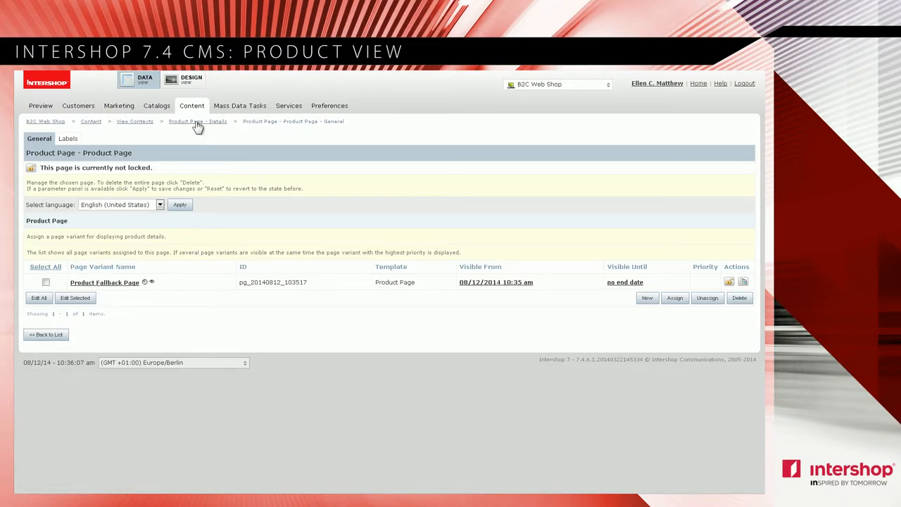
left_click(190, 79)
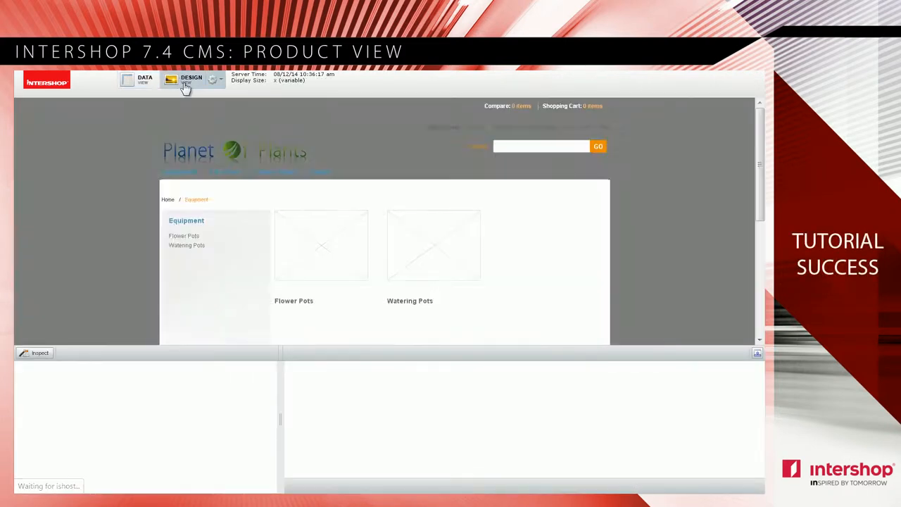
Step: In Design View, browse Potted Plants and open the Ficus Retusa Bonsai product page
left_click(190, 79)
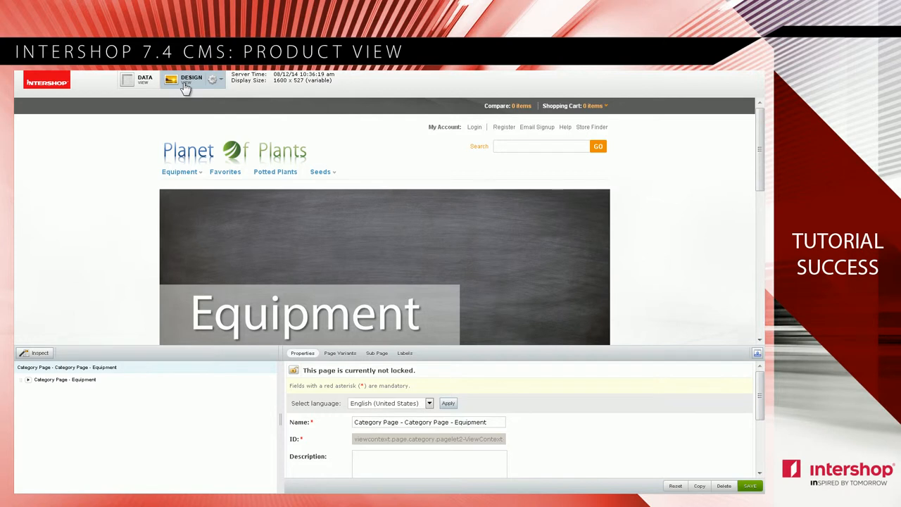
mouse_move(274, 171)
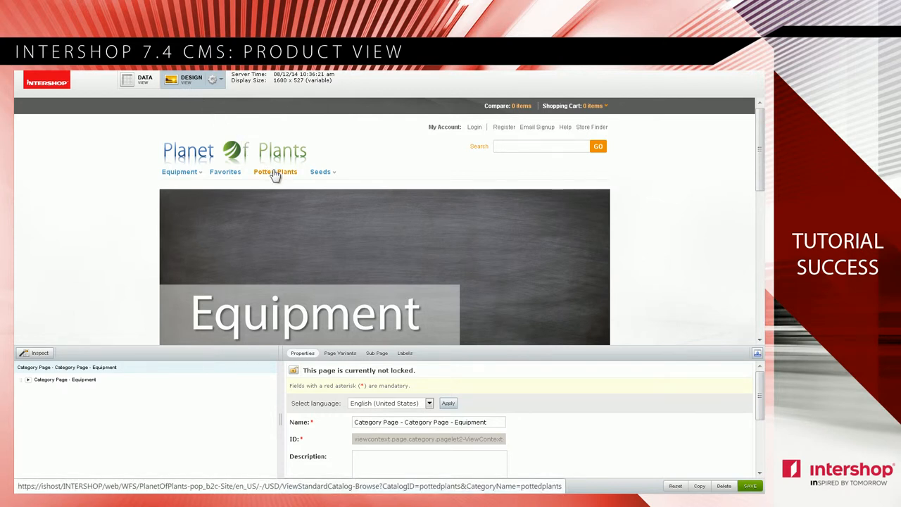
left_click(275, 171)
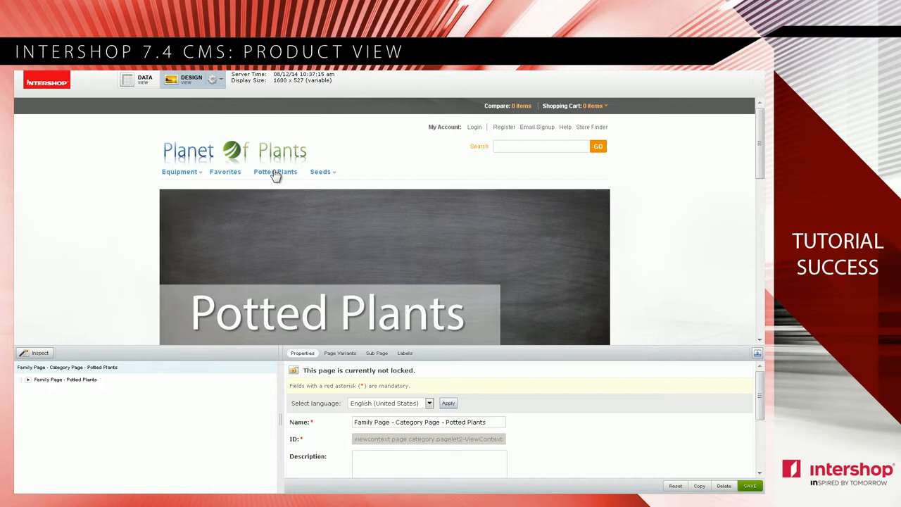
left_click(275, 171)
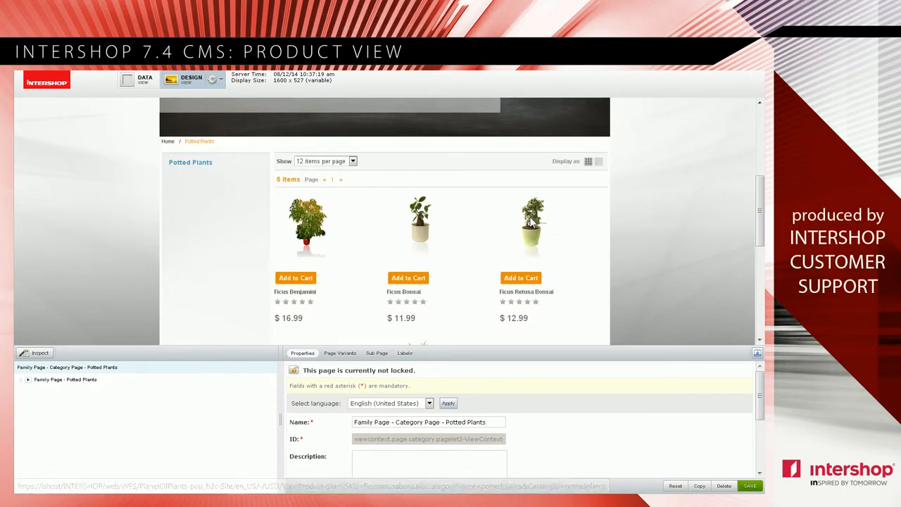
left_click(534, 227)
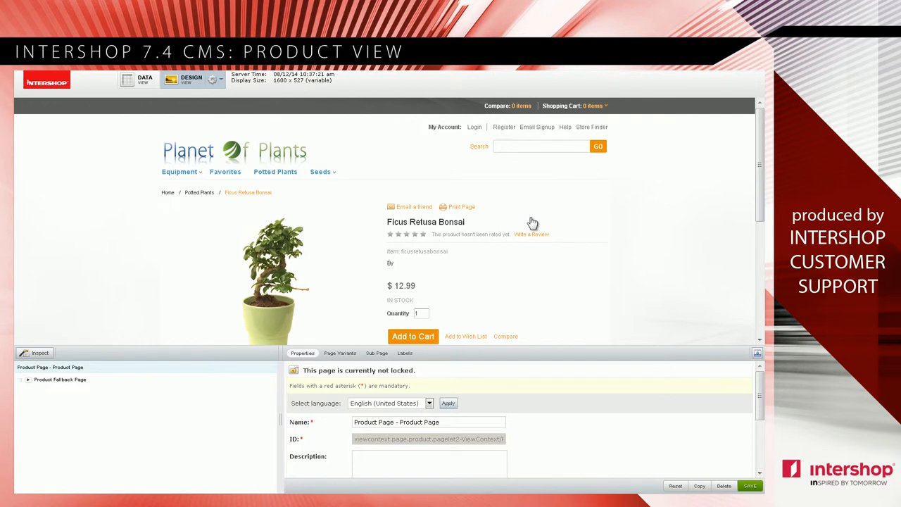